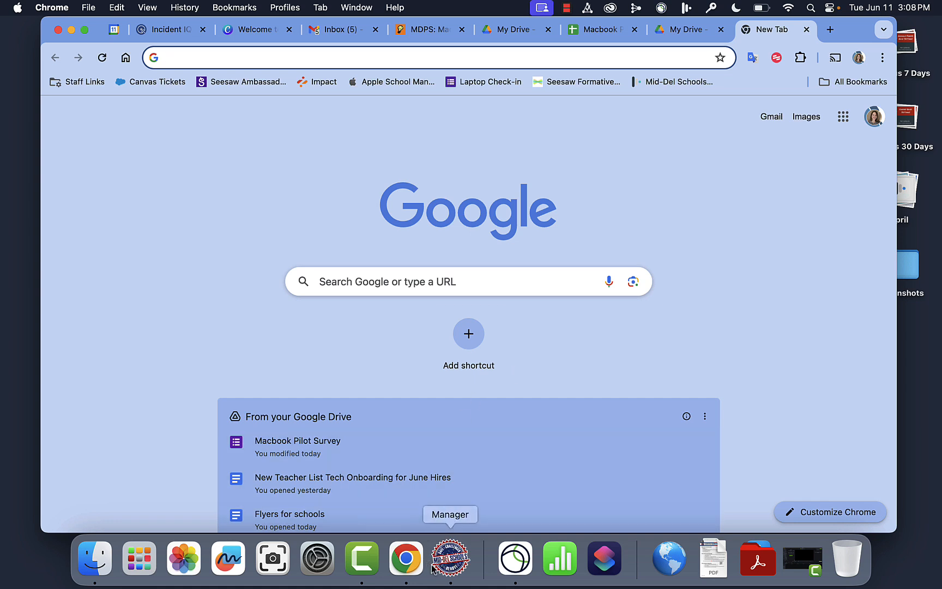
pyautogui.moveTo(407, 558)
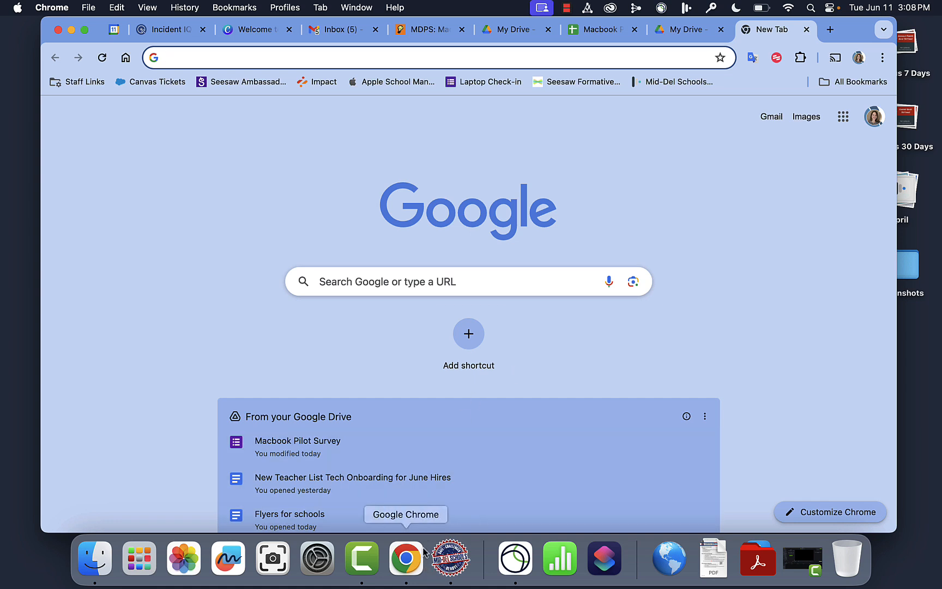
pyautogui.moveTo(449, 555)
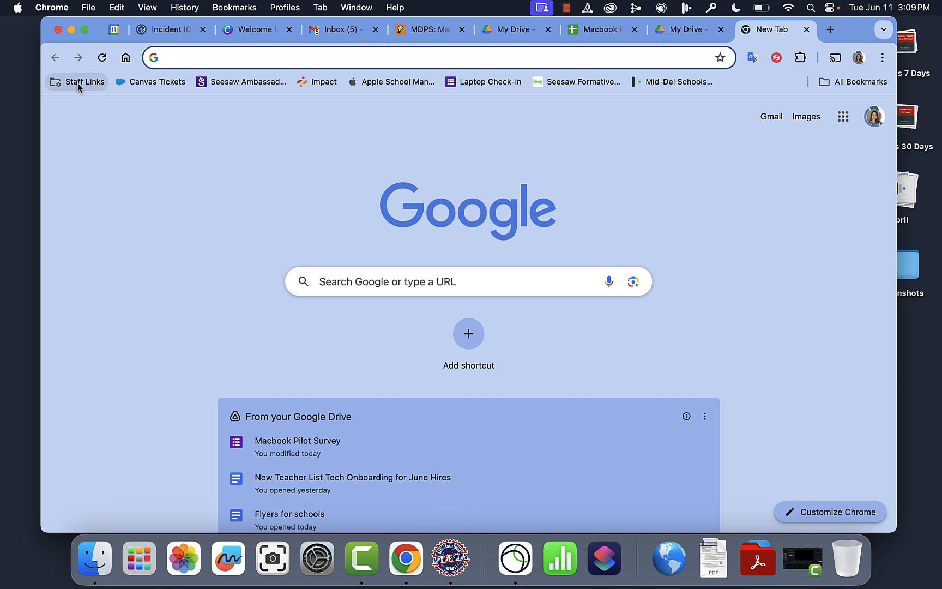
# Step: Open Power Admin Login from the Staff Links > Power School bookmark folder
pyautogui.click(77, 81)
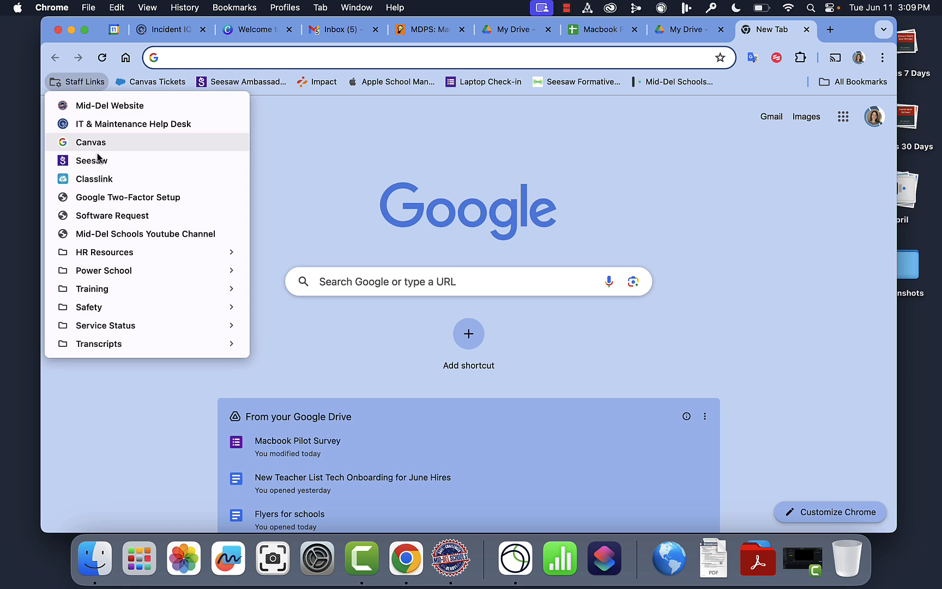
pyautogui.moveTo(103, 270)
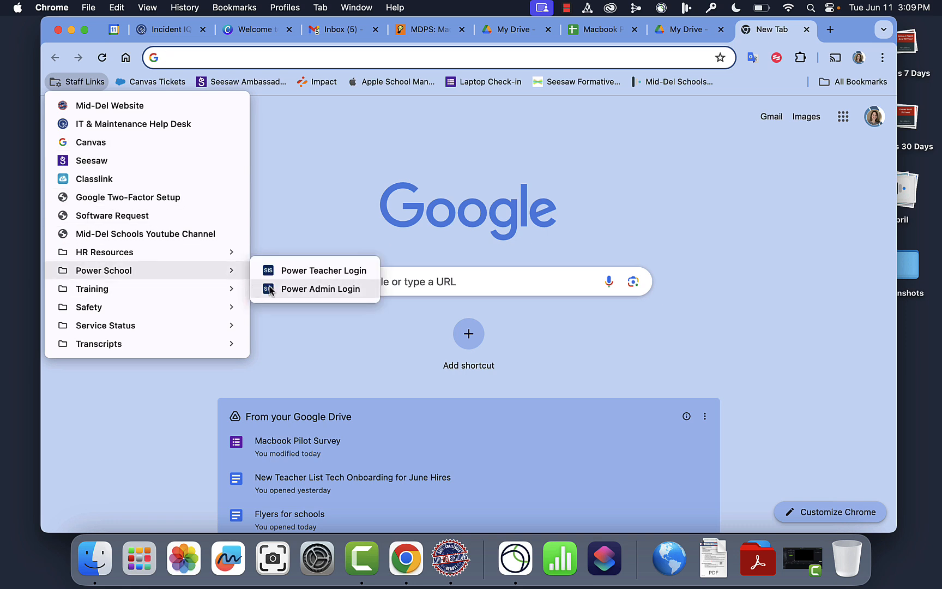
pyautogui.moveTo(312, 289)
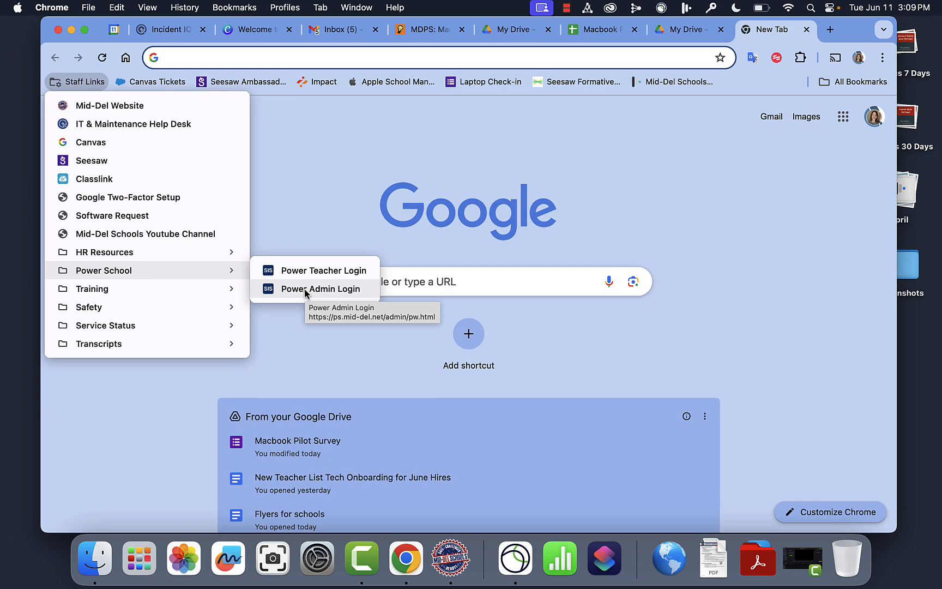
pyautogui.click(323, 289)
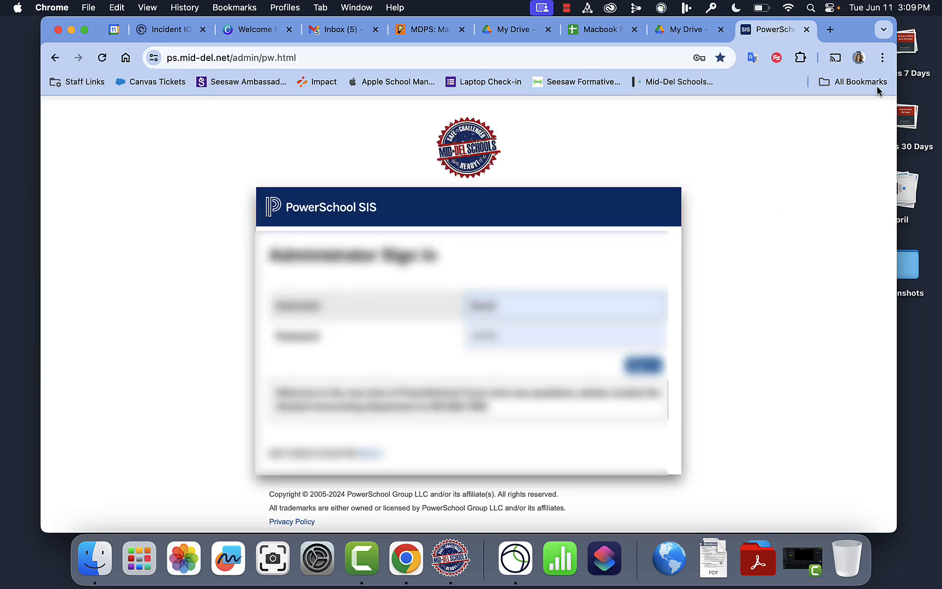
pyautogui.moveTo(505, 247)
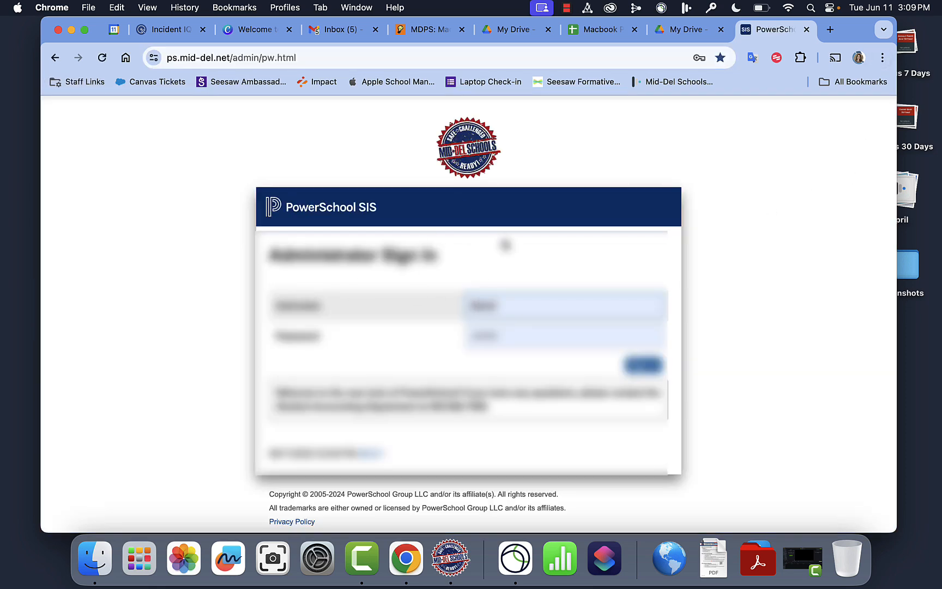
# Step: Start Create Shortcut for the PowerSchool page via the Chrome menu's Save and Share
pyautogui.click(882, 57)
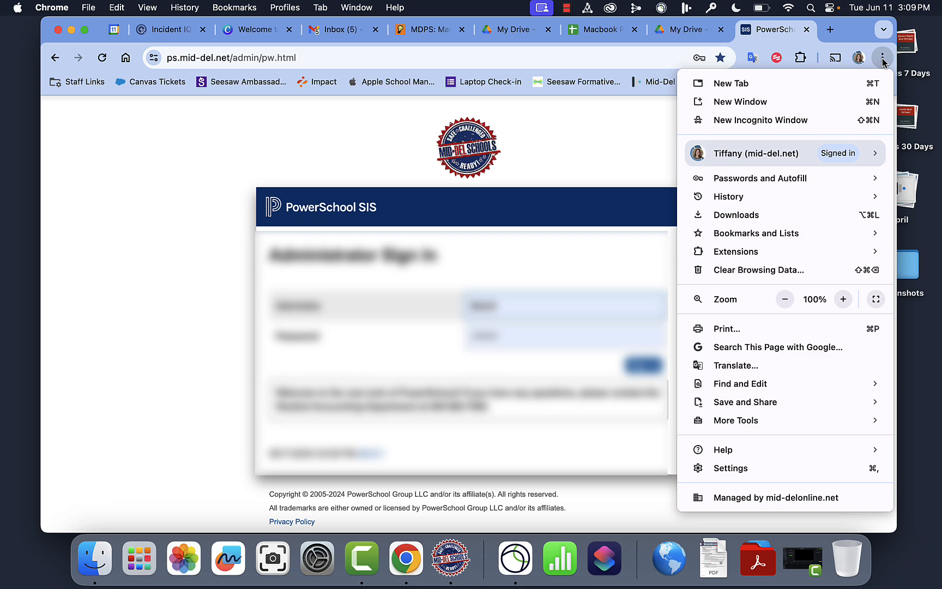
pyautogui.moveTo(776, 401)
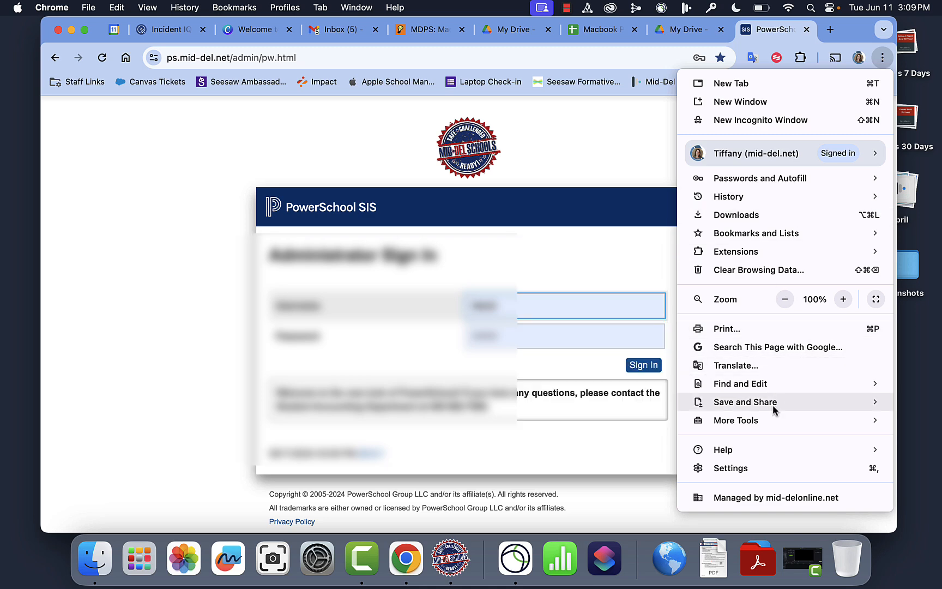
pyautogui.click(746, 402)
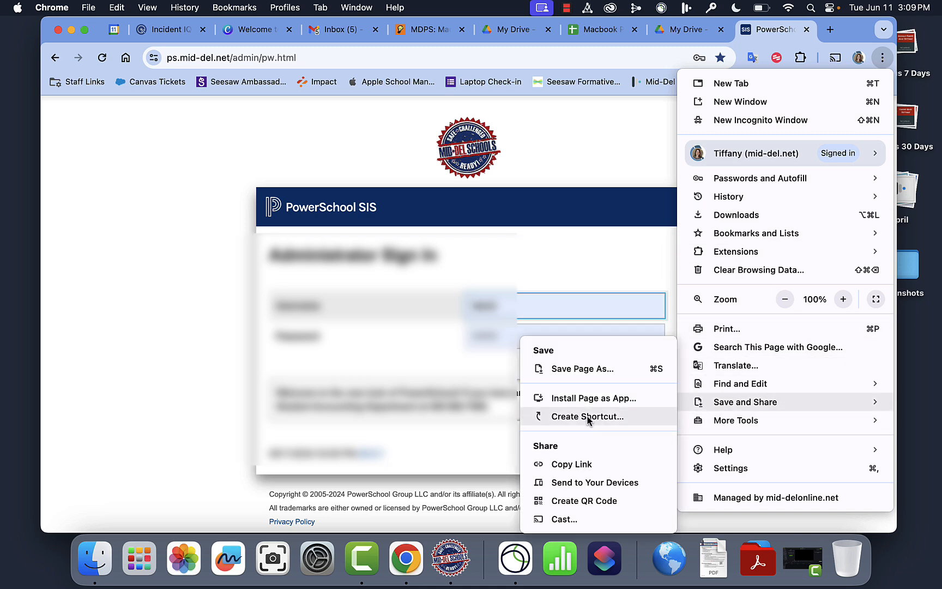
pyautogui.click(587, 417)
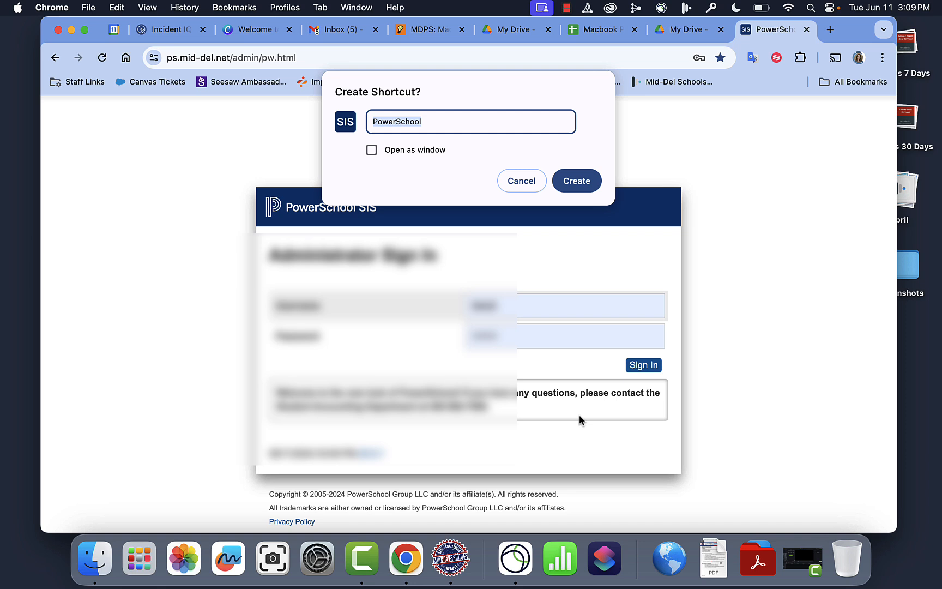
pyautogui.moveTo(448, 126)
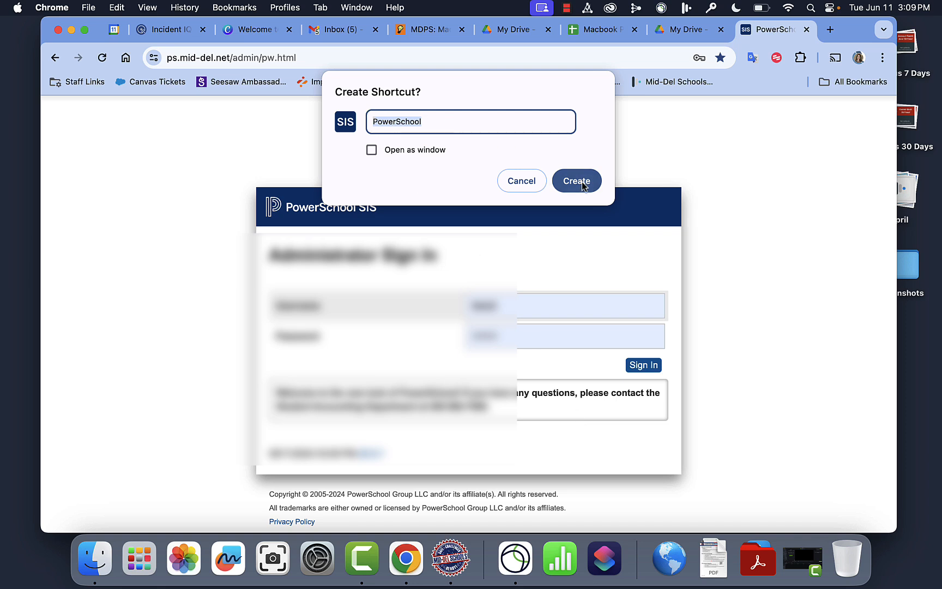
# Step: Confirm the PowerSchool shortcut, which appears in the Chrome Apps folder in Finder
pyautogui.click(576, 181)
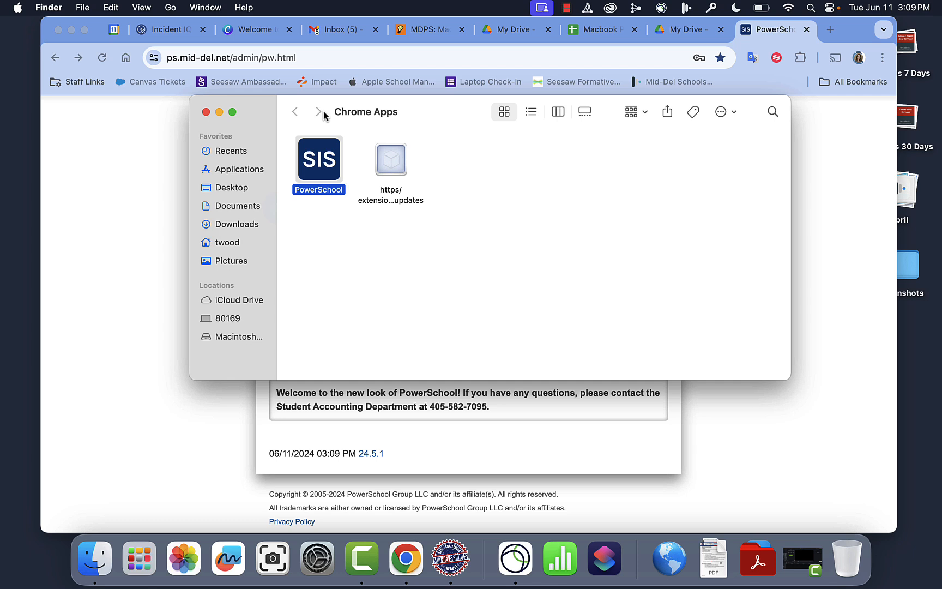
pyautogui.moveTo(582, 216)
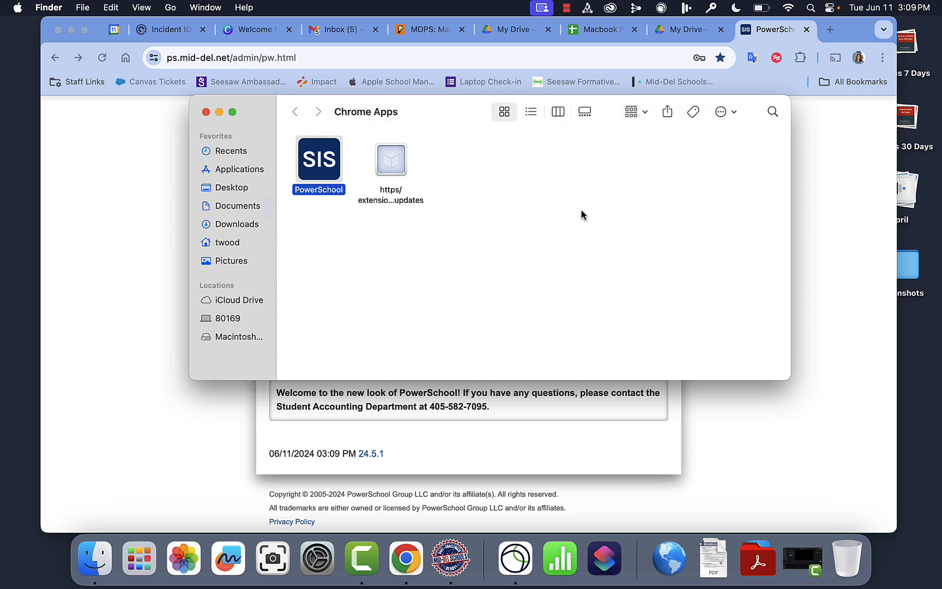
pyautogui.moveTo(321, 163)
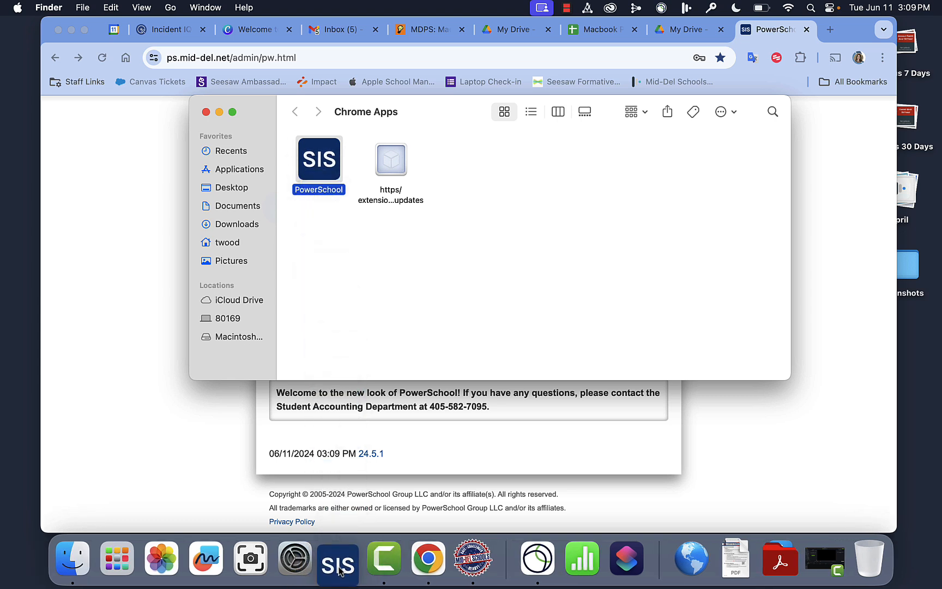
pyautogui.moveTo(339, 559)
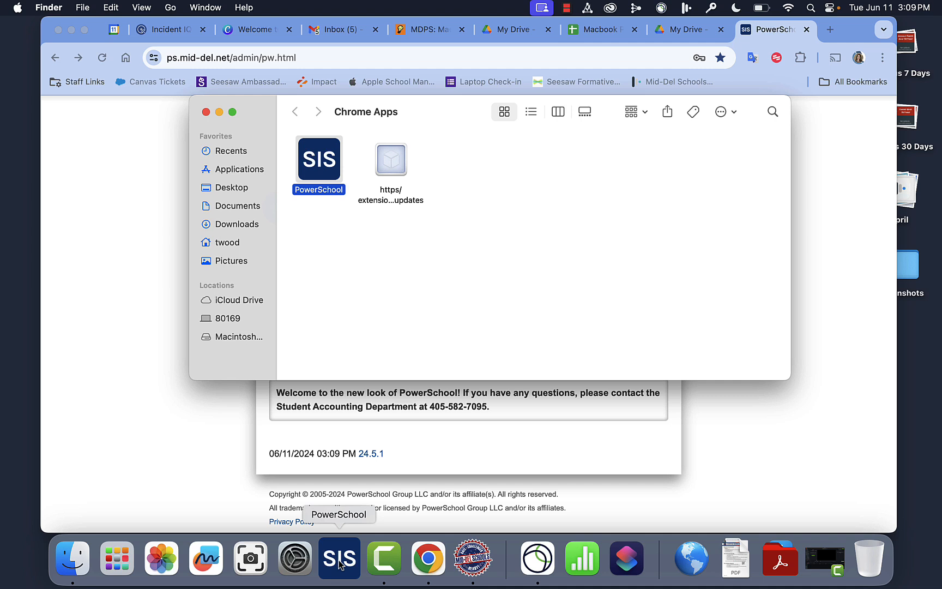
pyautogui.moveTo(472, 236)
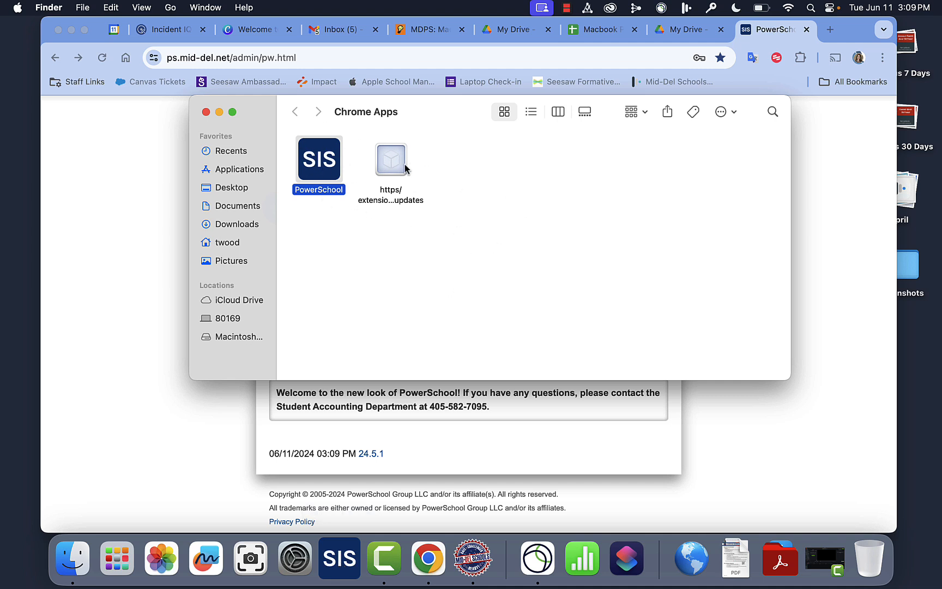
pyautogui.moveTo(339, 558)
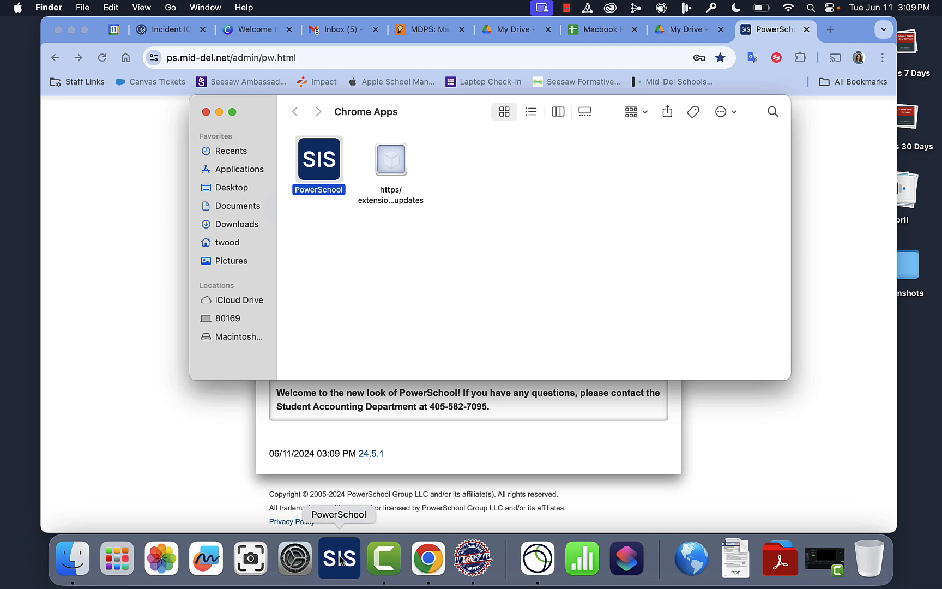
pyautogui.moveTo(423, 261)
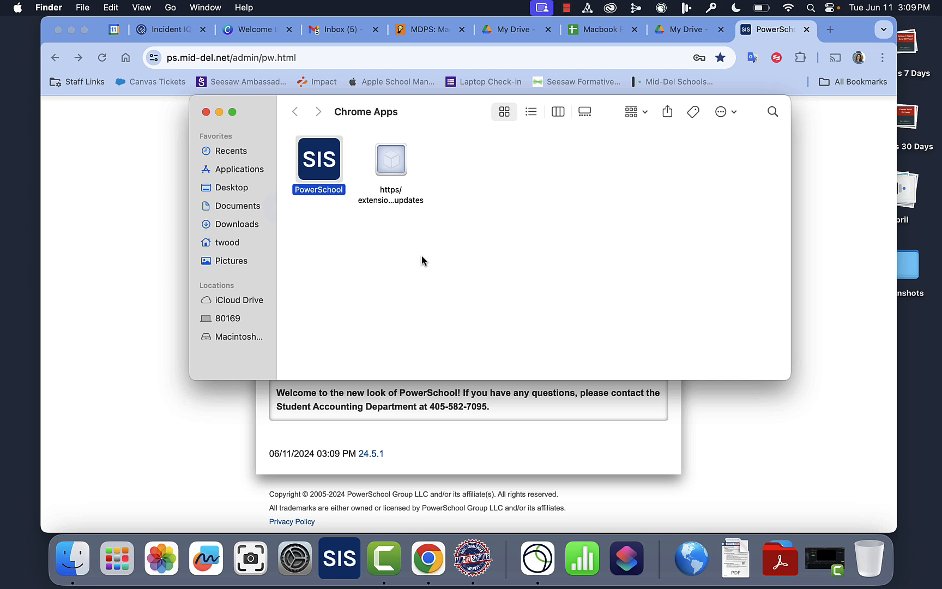
pyautogui.moveTo(504, 276)
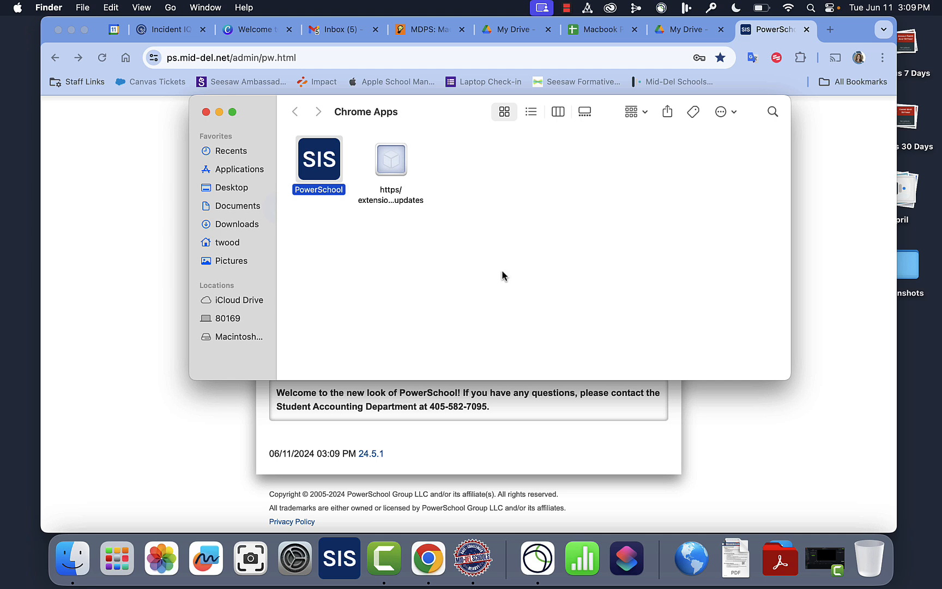